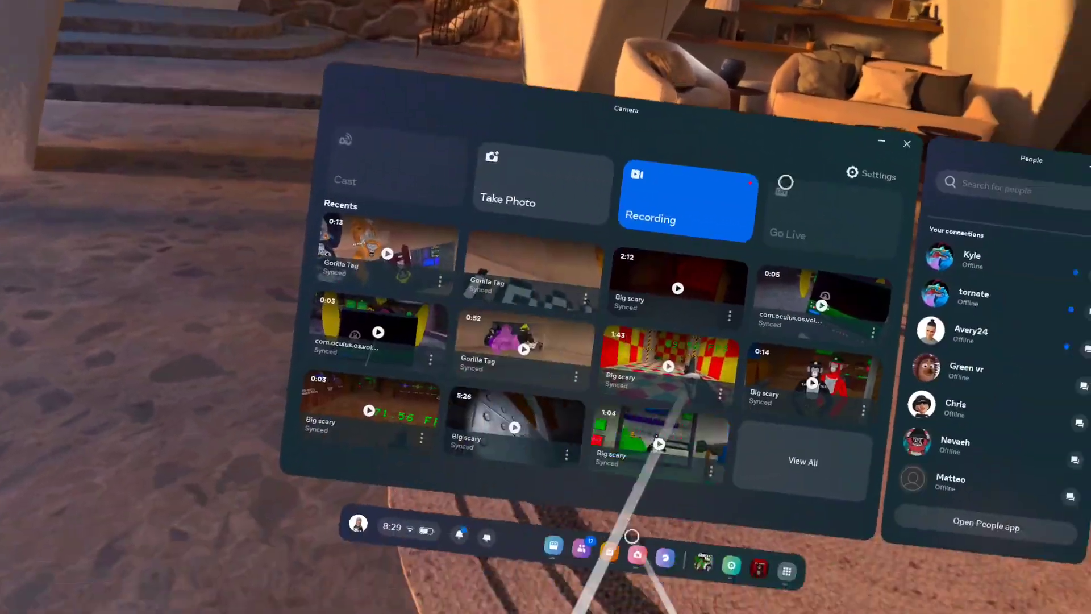
# Bring up the main Quest Settings page showing the full category grid, including Experimental.
pyautogui.click(870, 174)
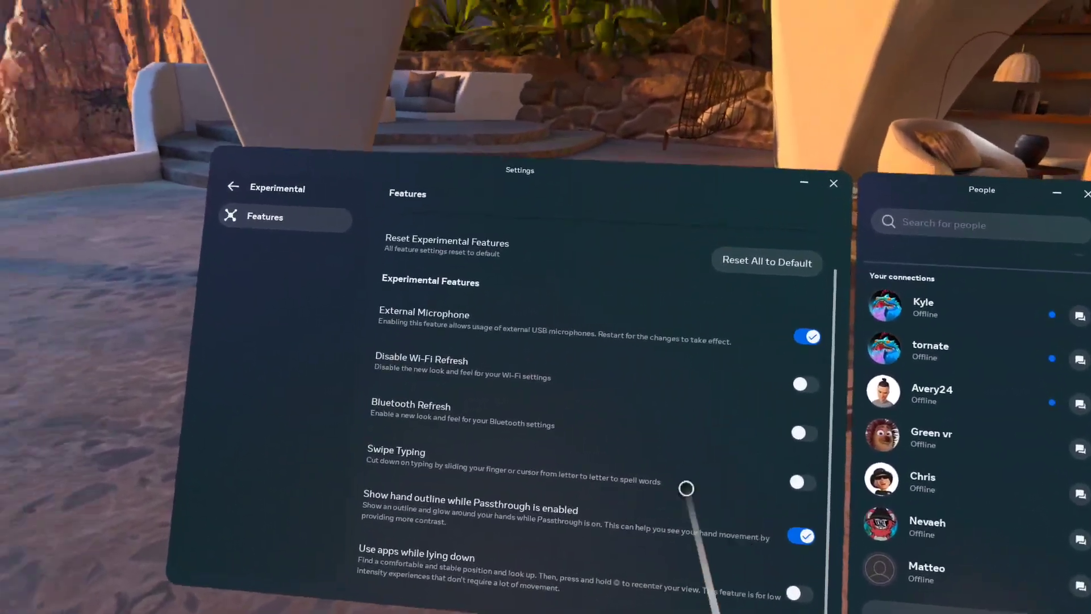
pyautogui.click(233, 185)
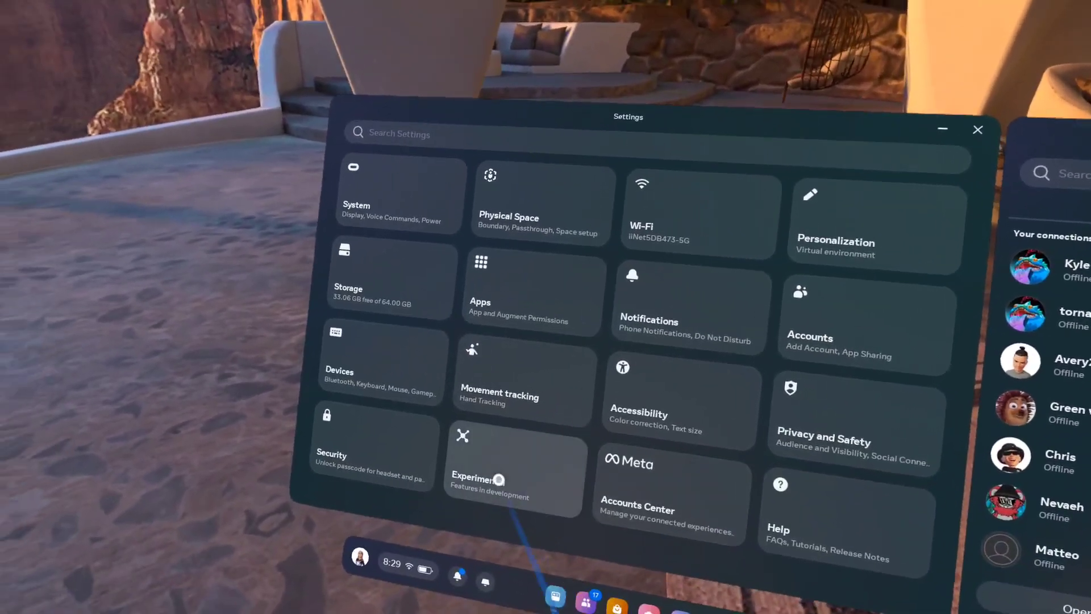